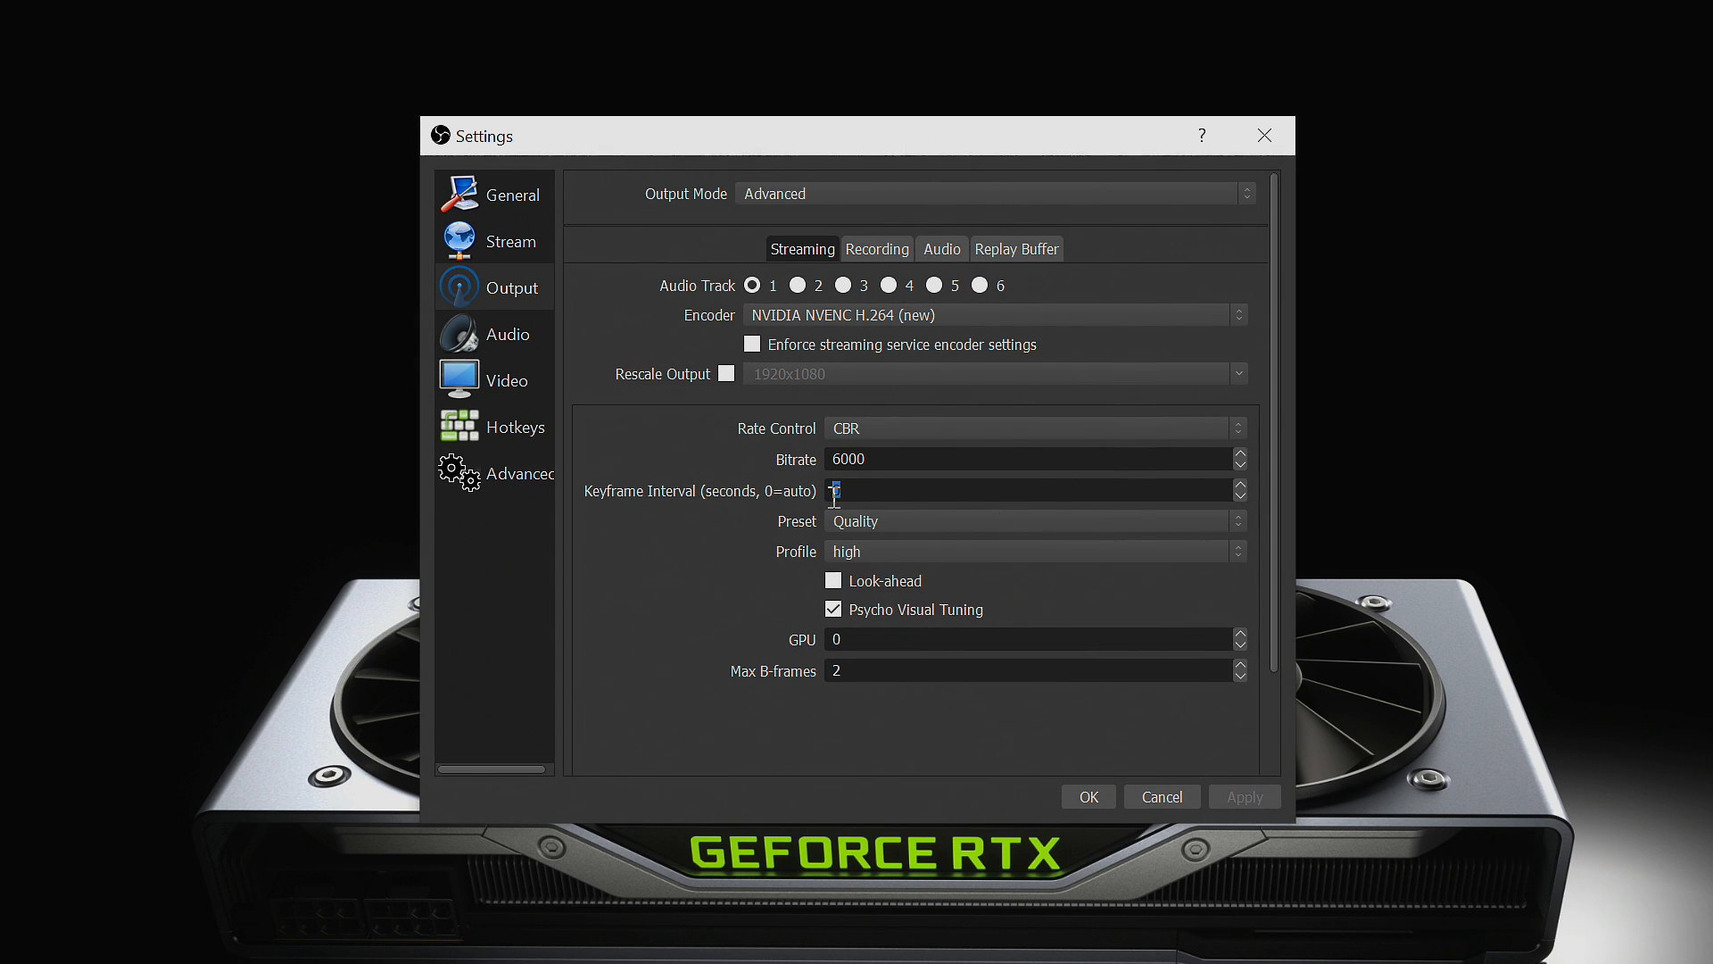
text(2)
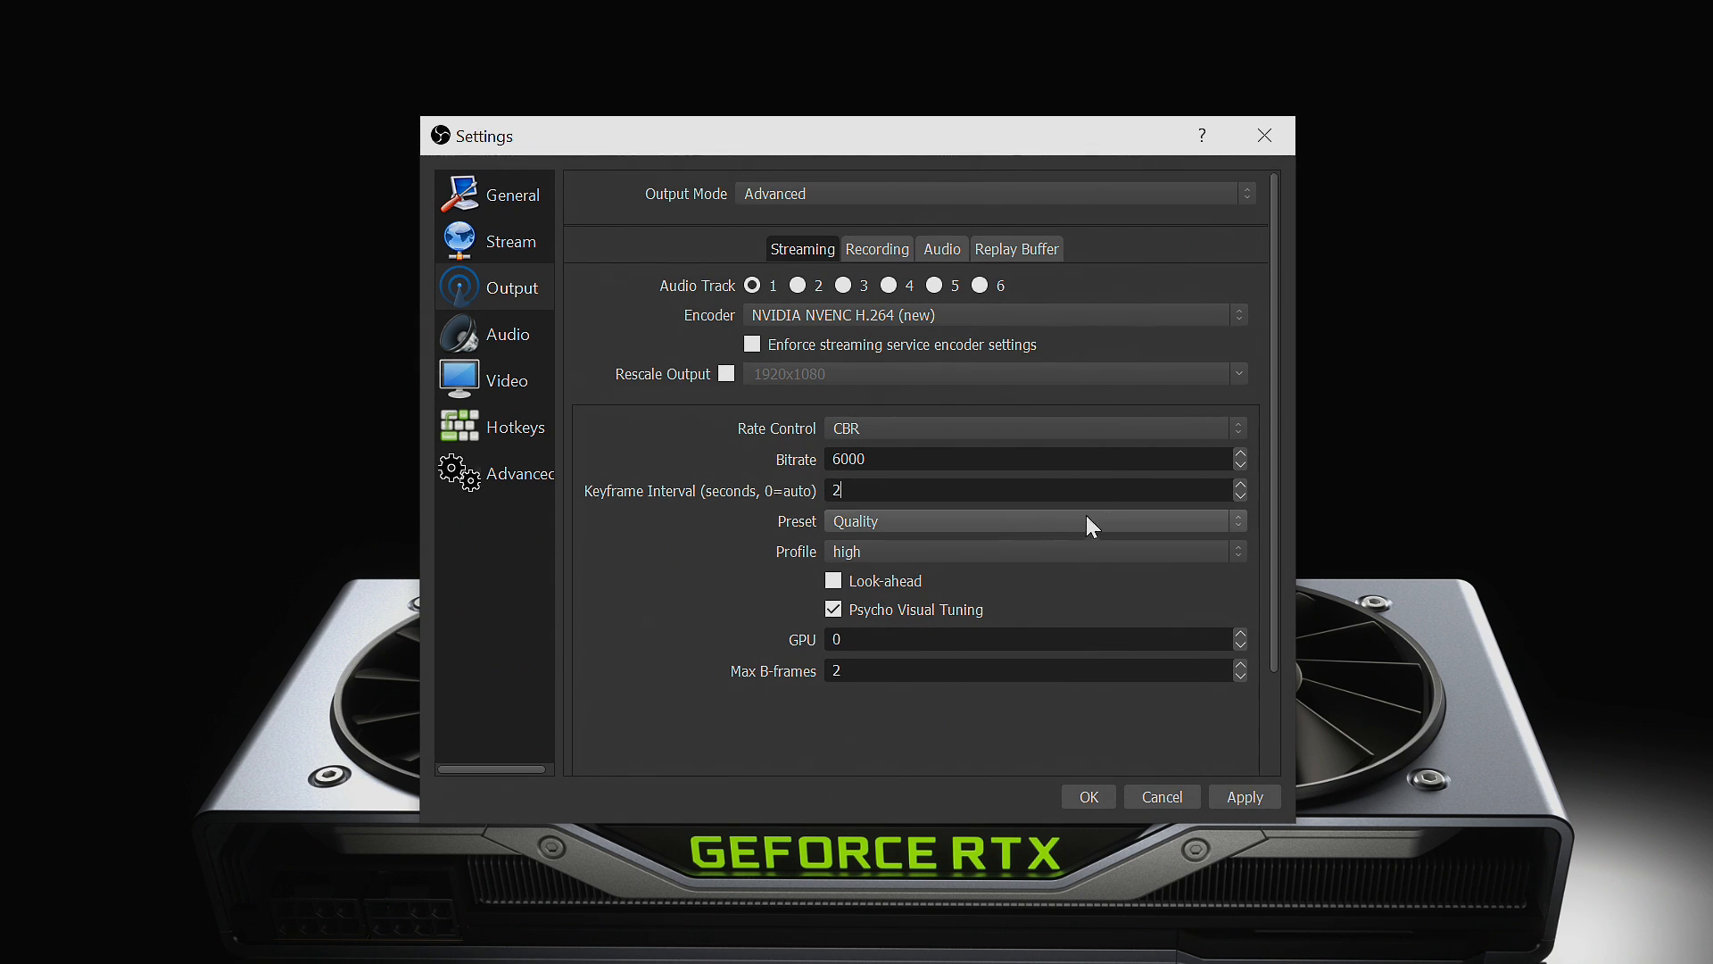
mouse_move(1216, 526)
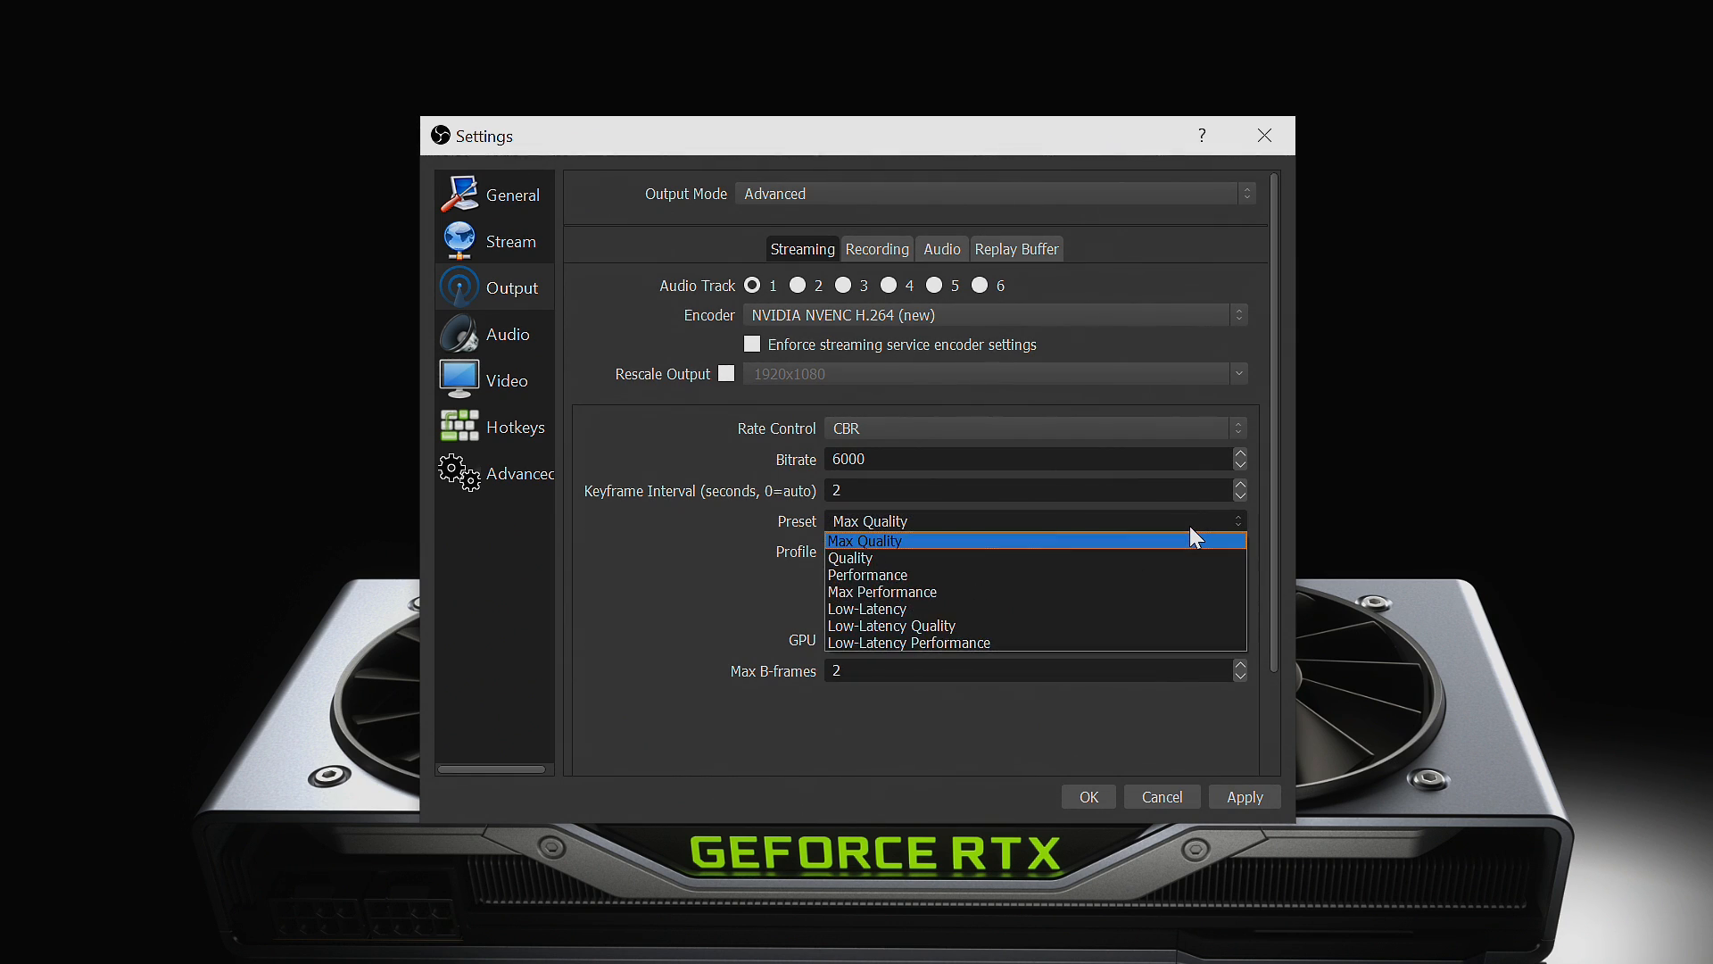
mouse_move(1188, 556)
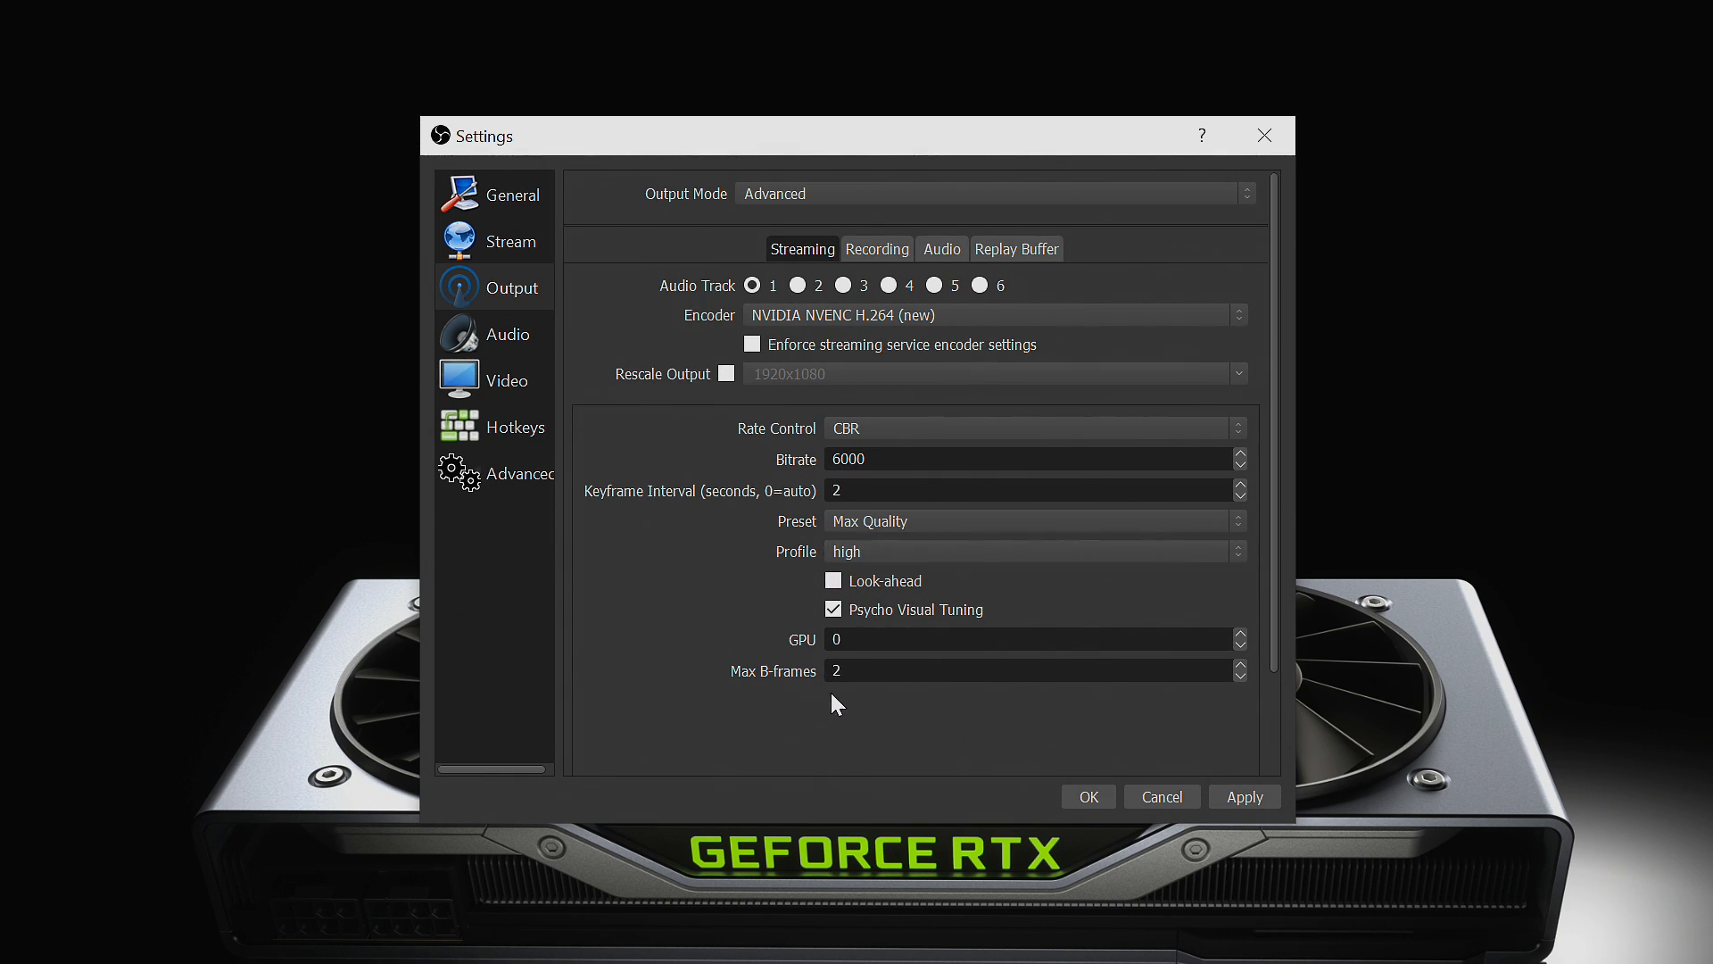
mouse_move(935, 708)
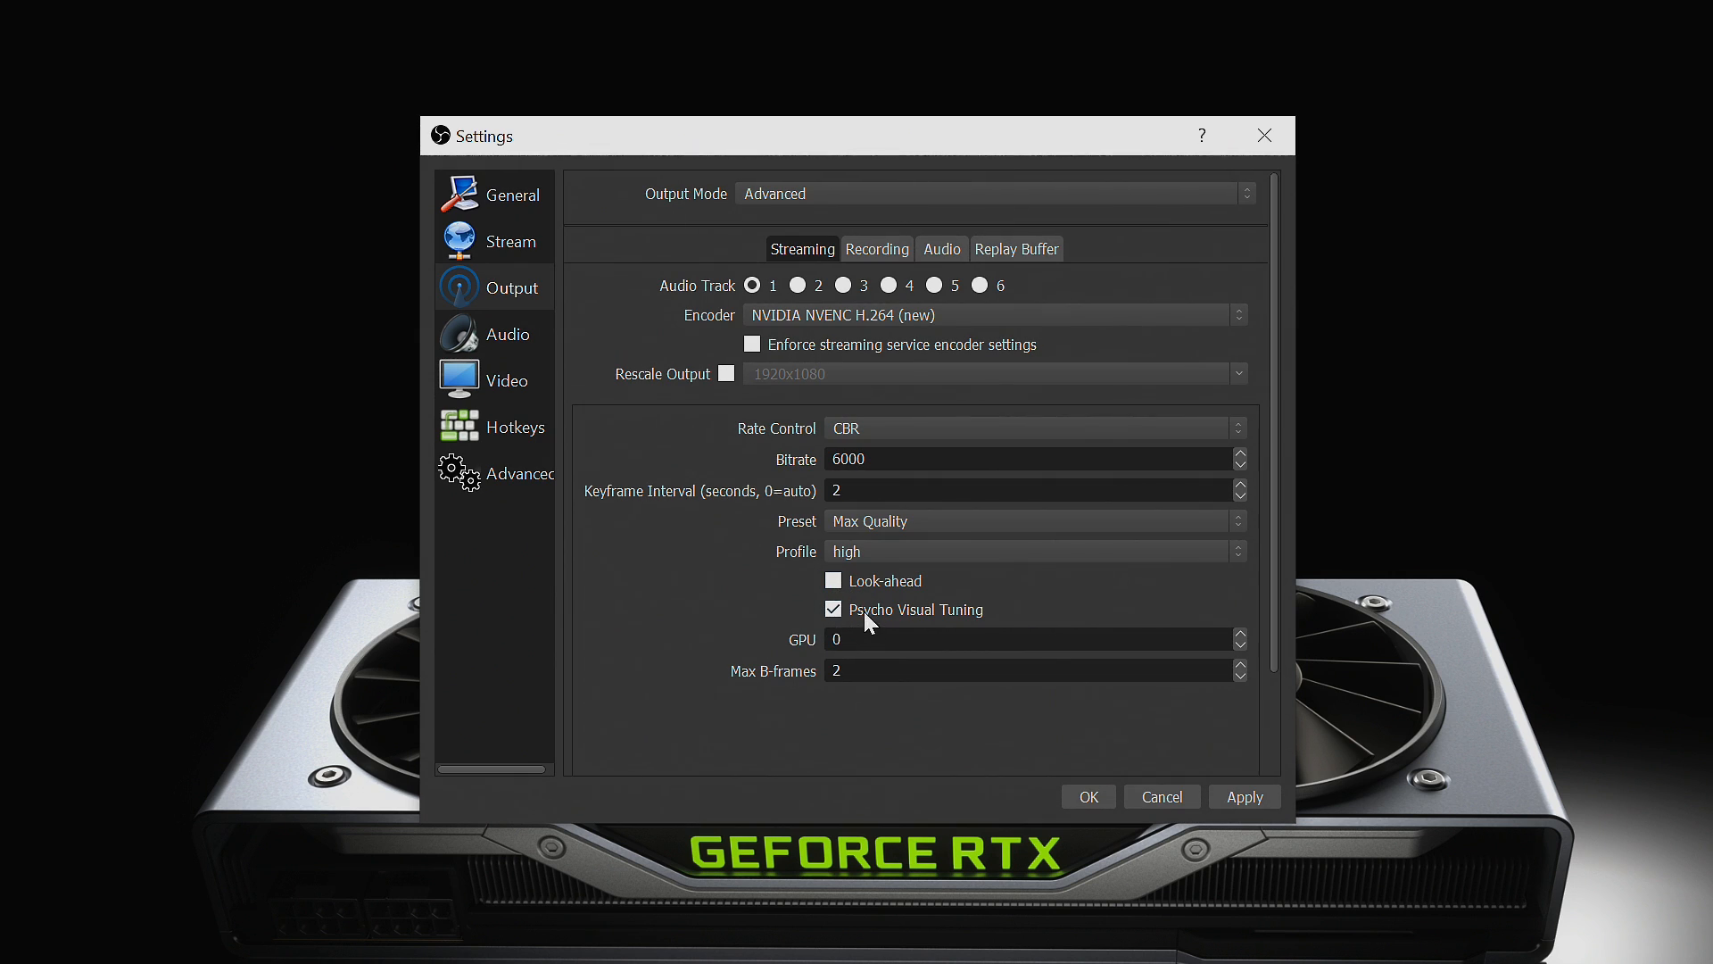
mouse_move(1037, 632)
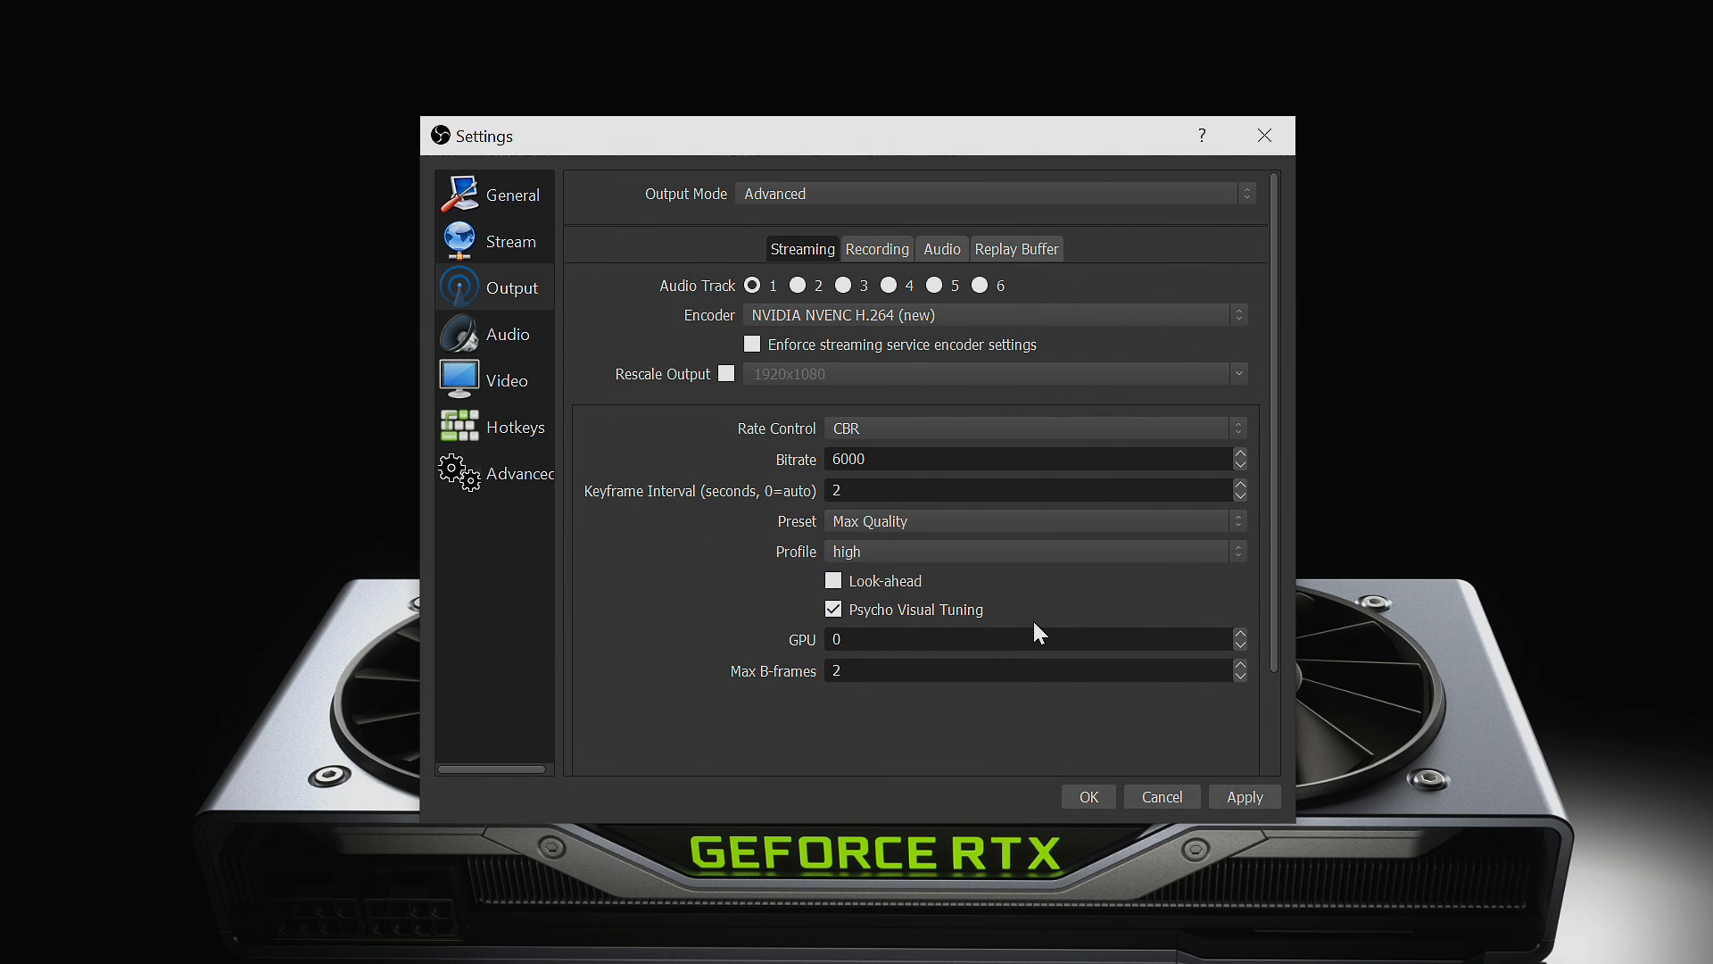
mouse_move(842, 667)
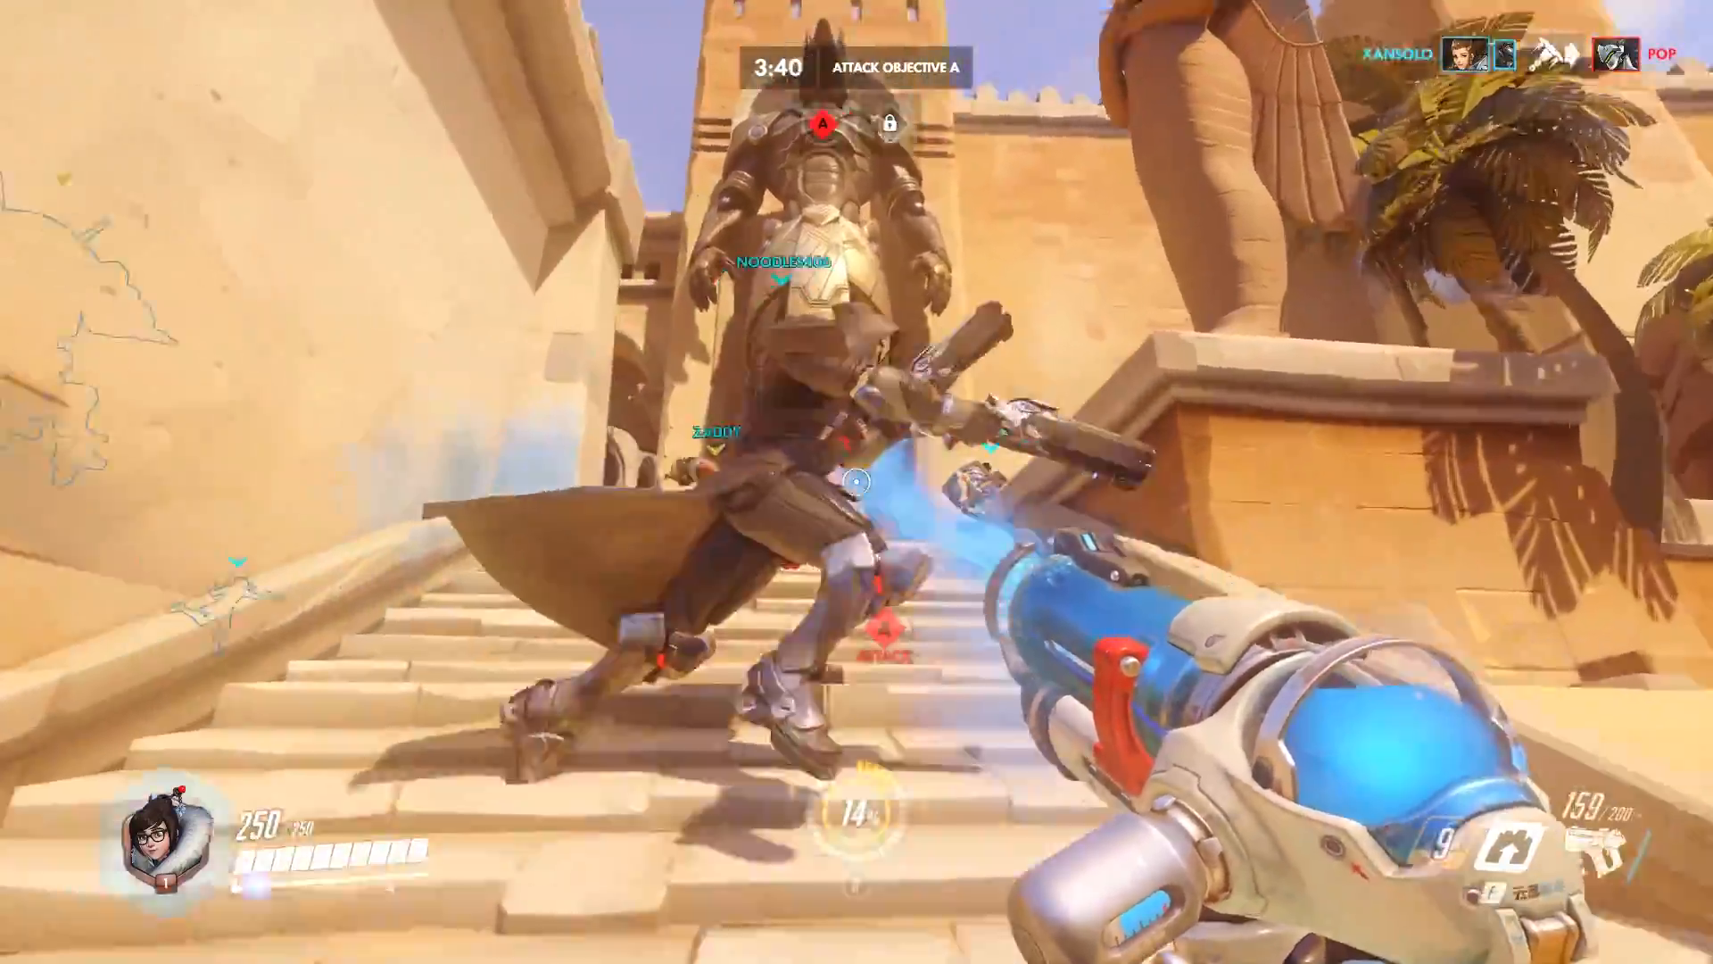
mouse_move(857, 482)
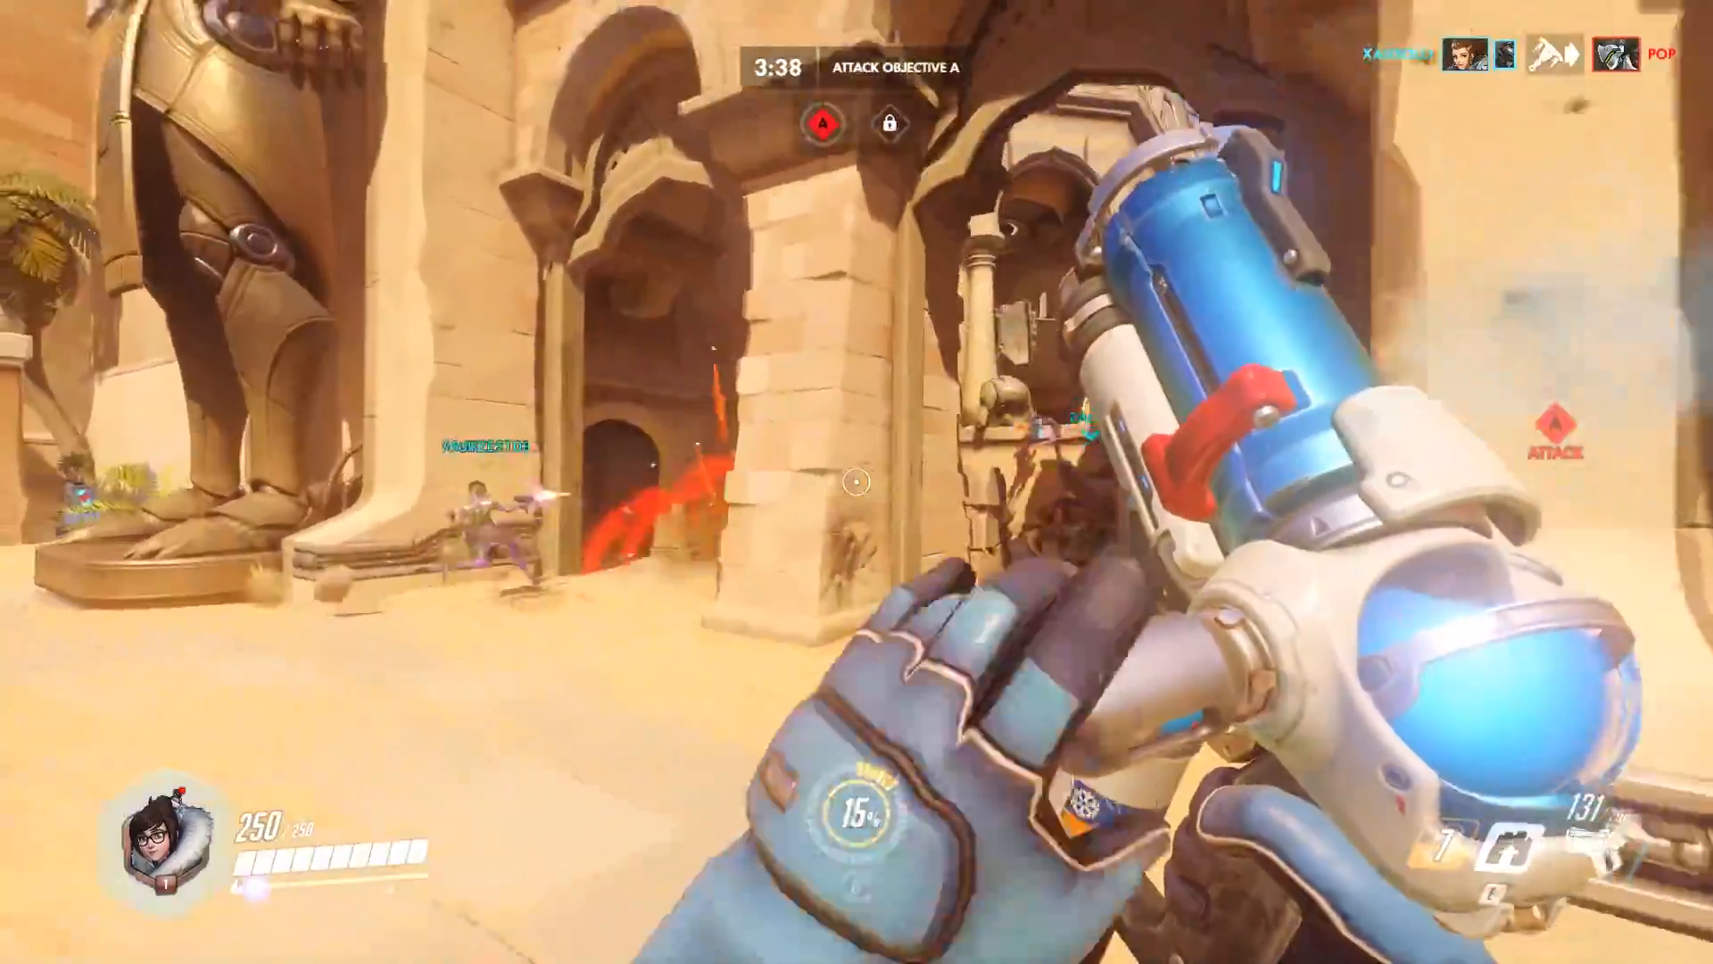